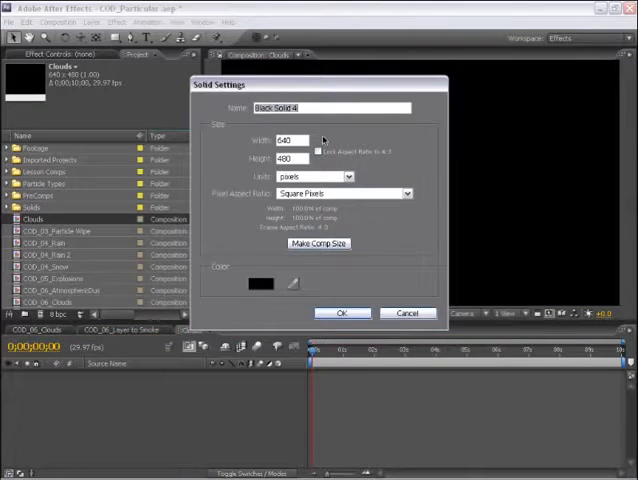
# - Create the Clouds black solid and apply Trapcode Particular, exposing its Emitter group
pyautogui.click(340, 312)
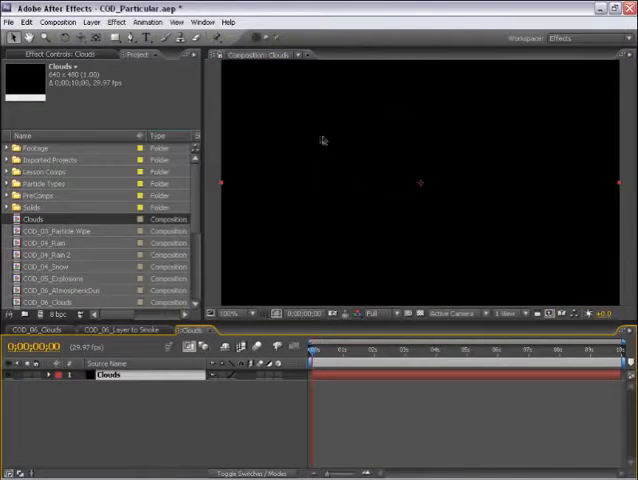
pyautogui.click(118, 24)
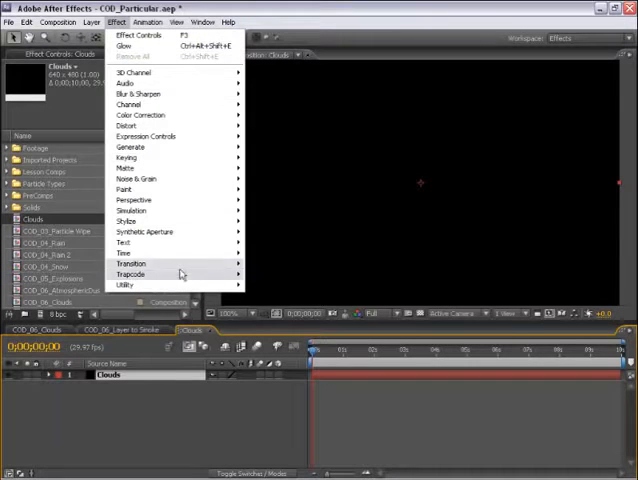
pyautogui.click(132, 272)
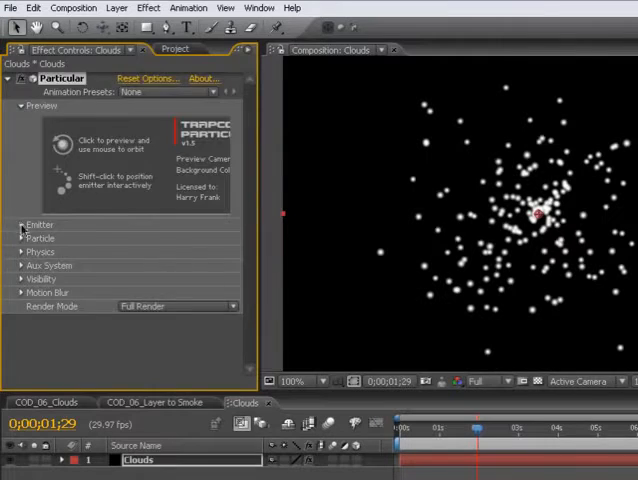
pyautogui.click(22, 224)
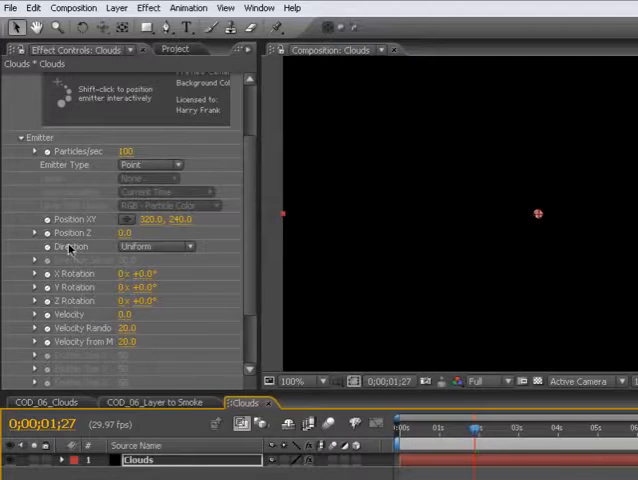
# - Set Particular's Emitter Type to Box for a wide horizontal particle band
pyautogui.click(150, 164)
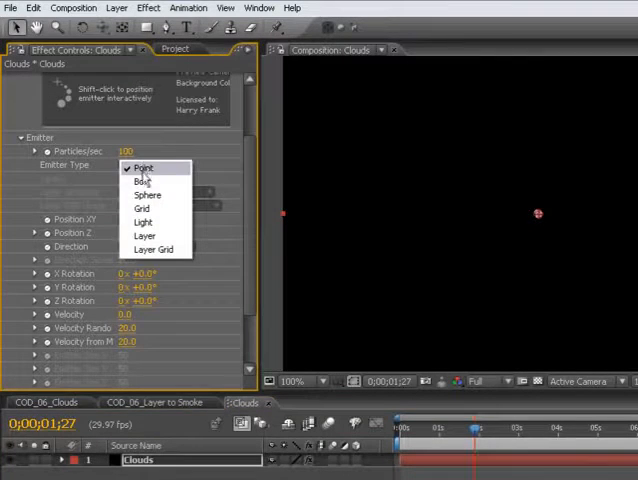
pyautogui.click(140, 180)
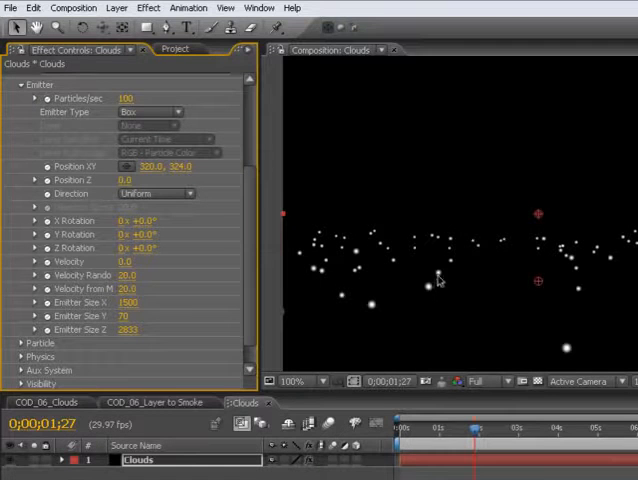
pyautogui.moveTo(240, 180)
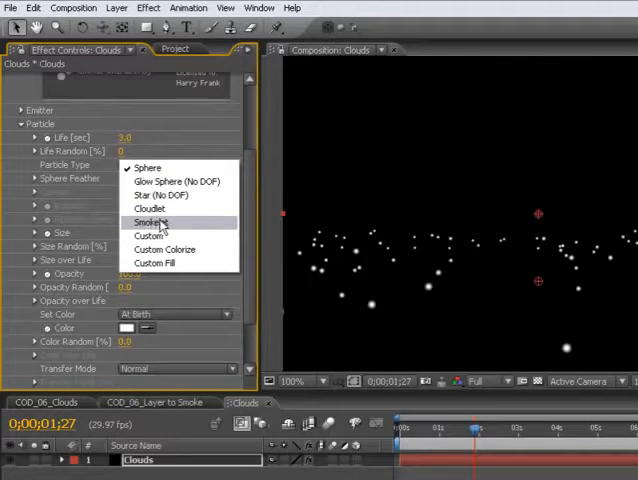
# - Set Particular's Particle Type to Cloudlet instead of spheres
pyautogui.click(152, 220)
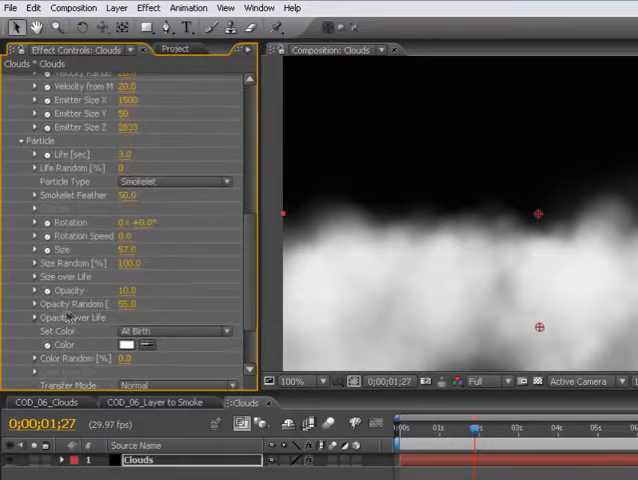
# - Shape Opacity over Life as a ramp-up, plateau, ramp-down fade curve
pyautogui.click(36, 316)
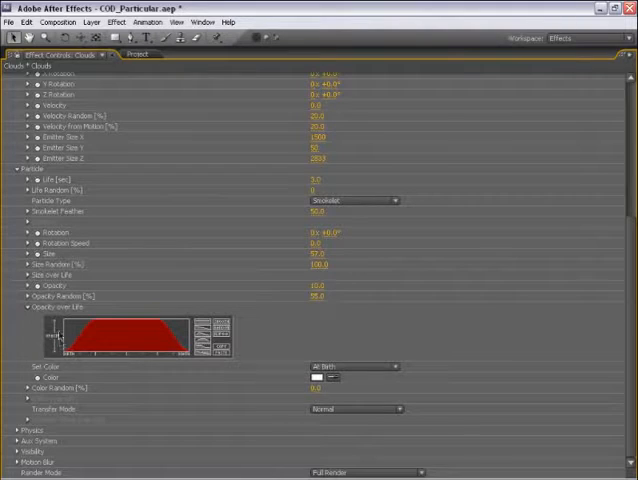
pyautogui.moveTo(62, 340); pyautogui.dragTo(178, 342)
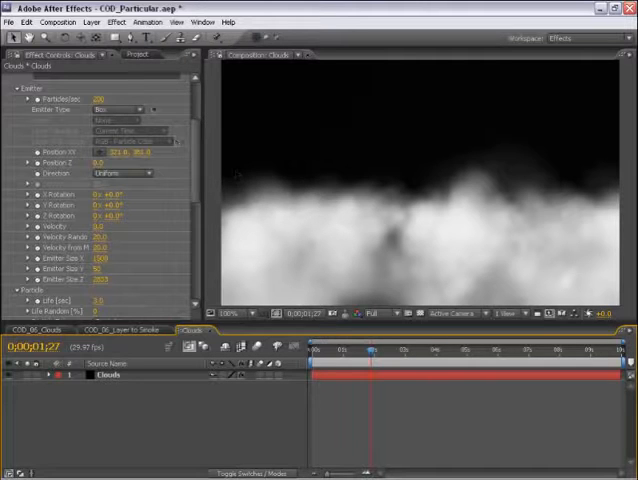
# - Add Camera 1 and keyframe its Position at two times to move over the smoke
pyautogui.click(92, 32)
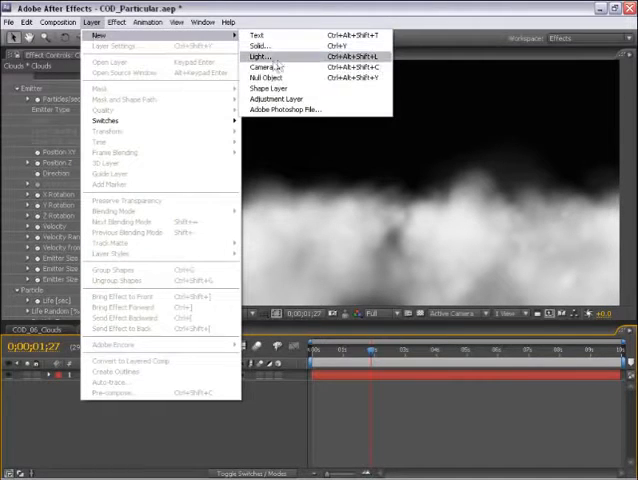
pyautogui.click(262, 68)
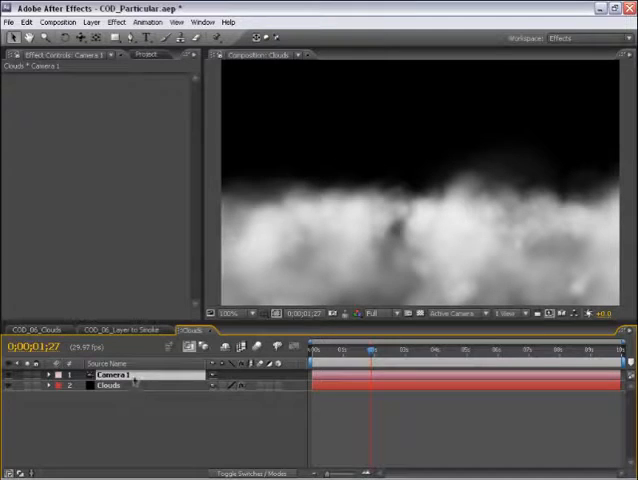
pyautogui.click(52, 388)
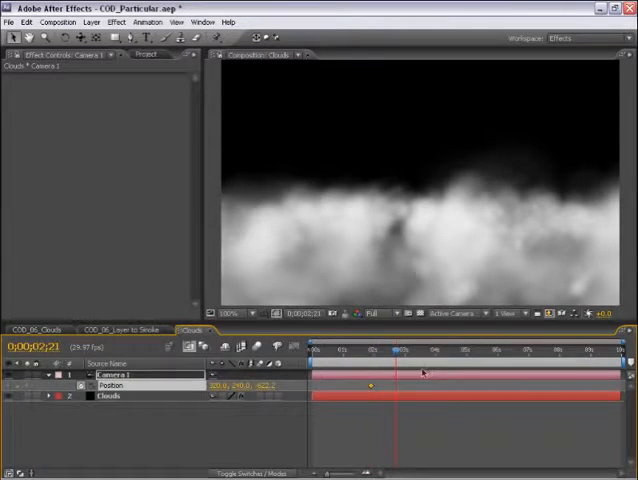
pyautogui.click(432, 352)
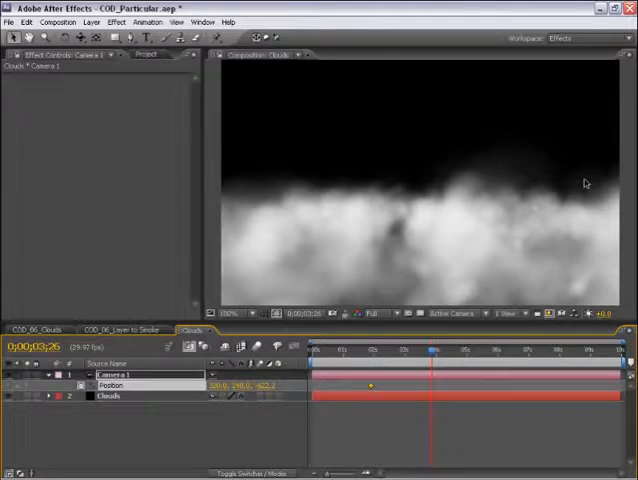
pyautogui.moveTo(428, 352); pyautogui.dragTo(448, 352)
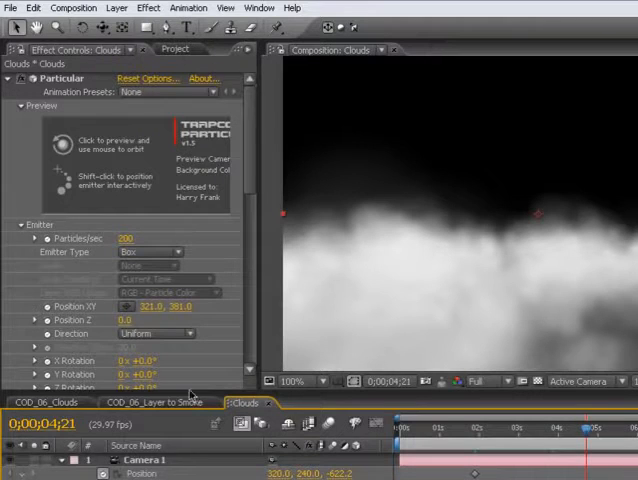
# - Tweak values in Particular's Emitter and Particle groups on the Clouds layer
pyautogui.scroll(-3)
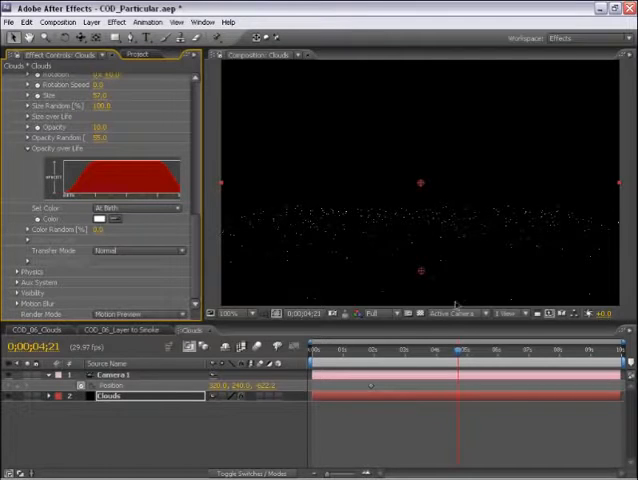
pyautogui.moveTo(374, 240)
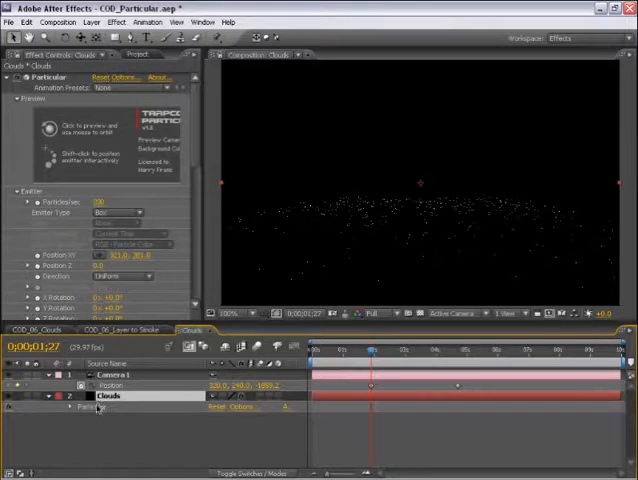
pyautogui.scroll(-3)
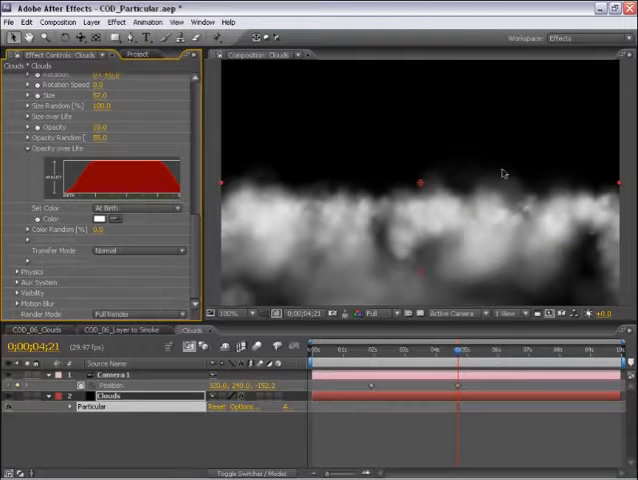
pyautogui.moveTo(320, 136)
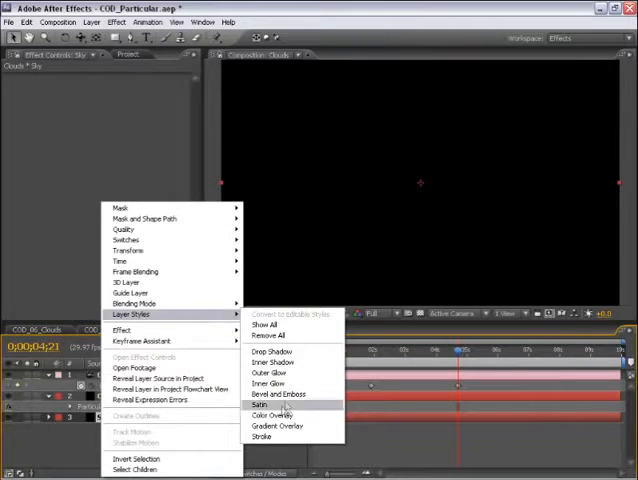
# - Apply a Gradient Overlay layer style with blue stop colours for the sky
pyautogui.click(262, 400)
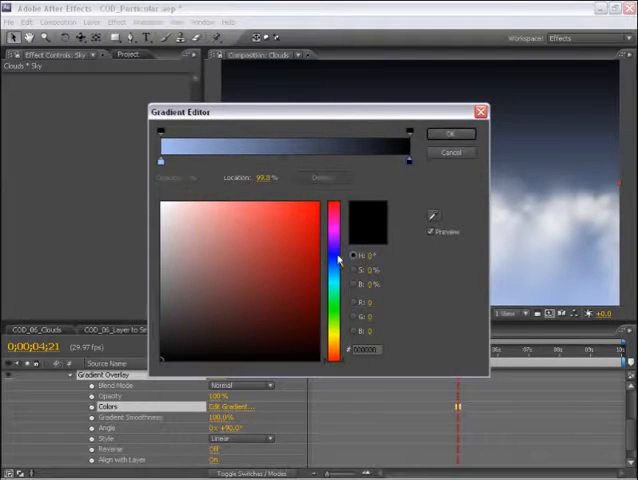
pyautogui.click(288, 266)
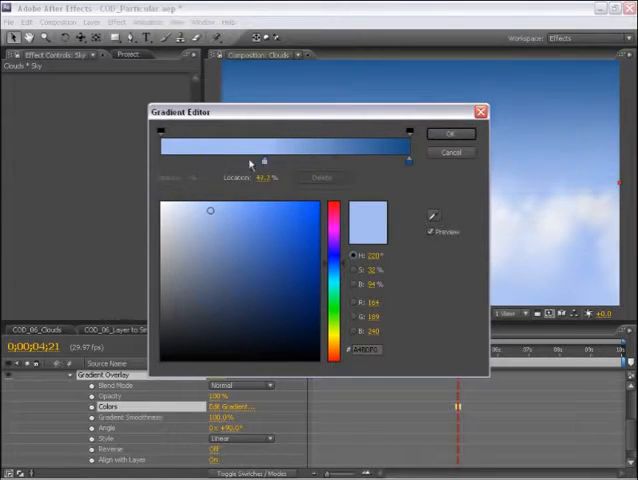
pyautogui.click(448, 132)
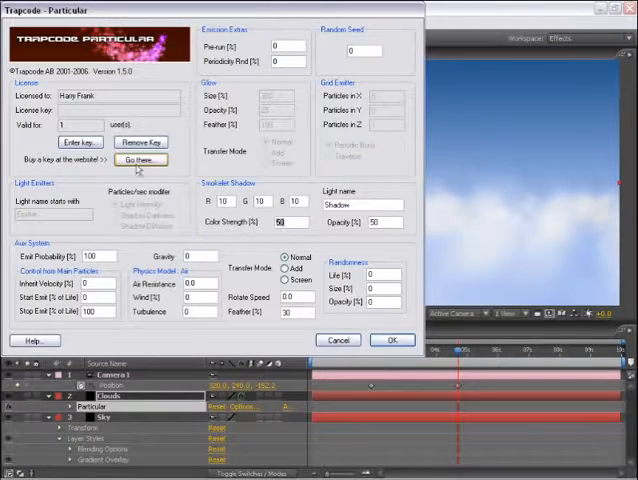
# - Confirm Particular Options, hide the Clouds layer, and return to the Options window
pyautogui.click(392, 340)
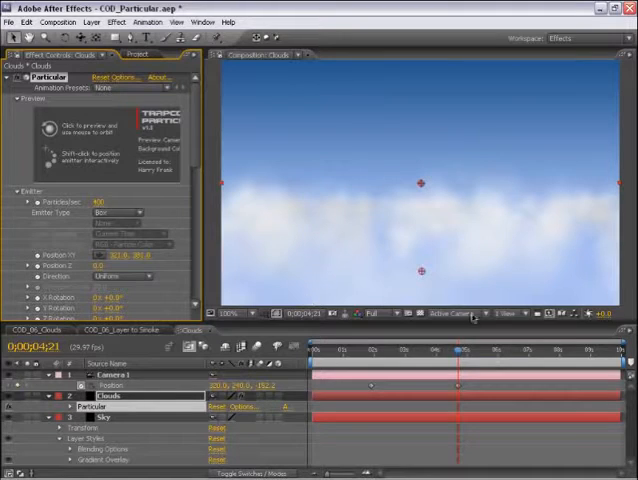
pyautogui.click(462, 344)
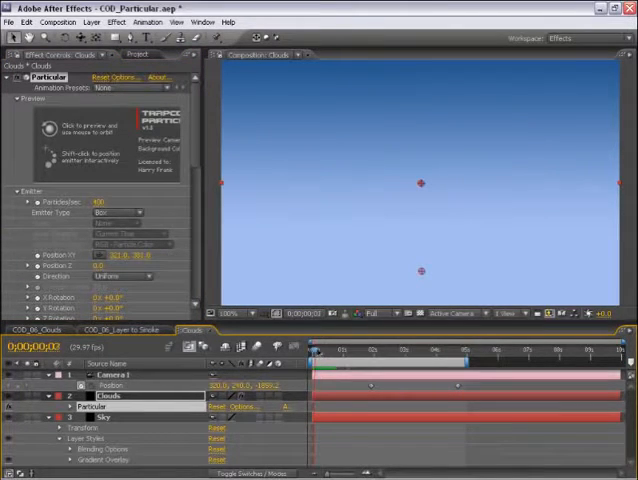
pyautogui.click(332, 352)
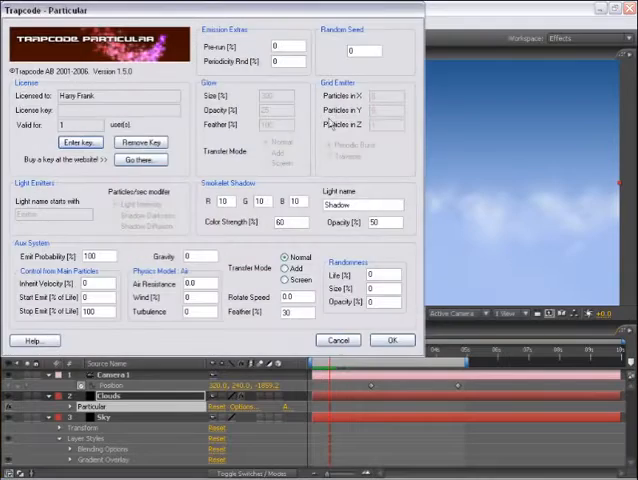
# - Set cloudlet Pieces to 100 and confirm Particular Options
pyautogui.write('100')
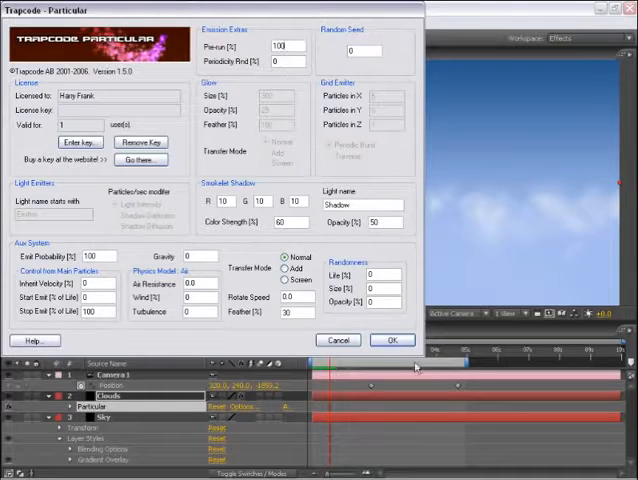
pyautogui.click(390, 340)
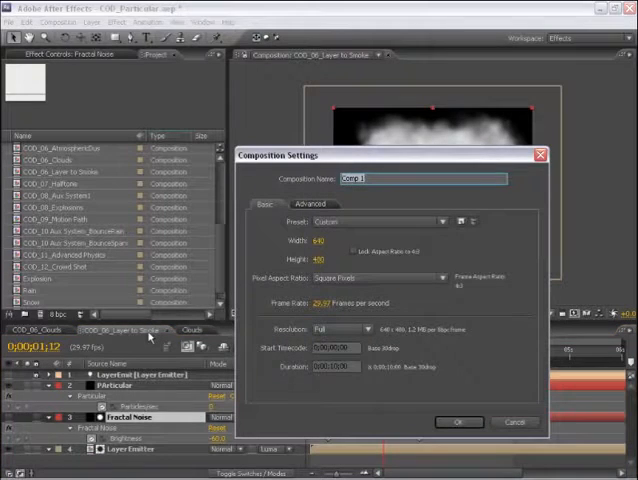
# - Confirm the new composition, add a black Particular solid, and write the text SMOKE
pyautogui.click(452, 420)
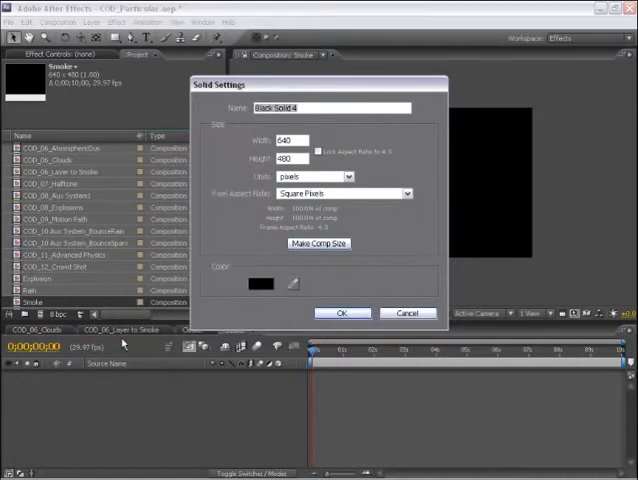
pyautogui.click(342, 312)
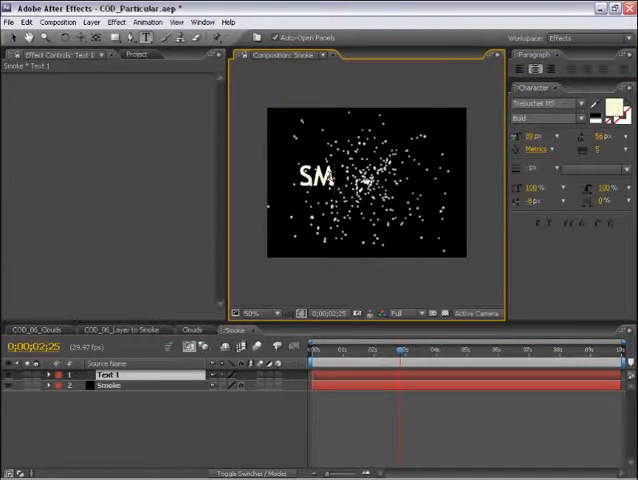
pyautogui.write('SMOKE')
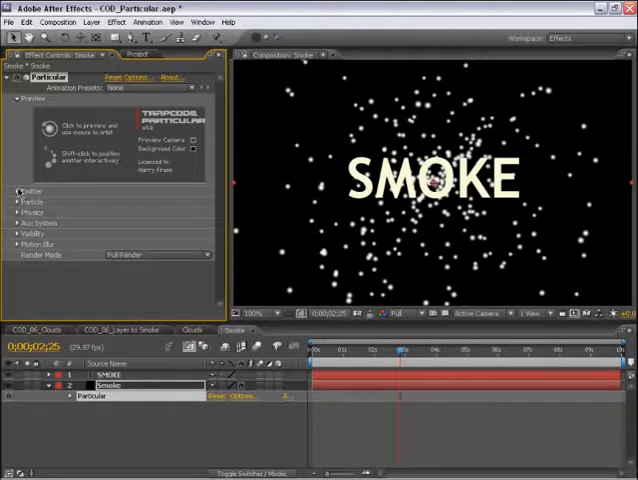
# - Set Emitter Type to Layer with the SMOKE text as source, then accept the text-layer warning
pyautogui.click(20, 192)
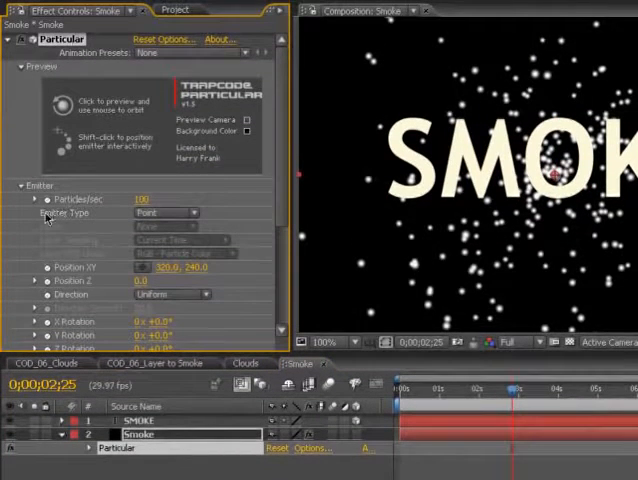
pyautogui.click(164, 212)
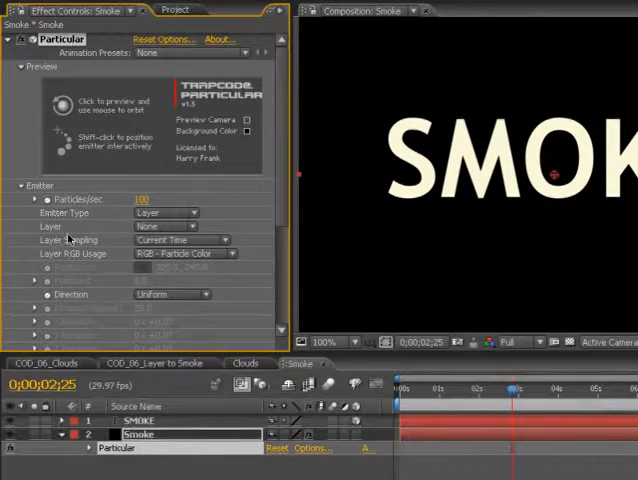
pyautogui.click(164, 226)
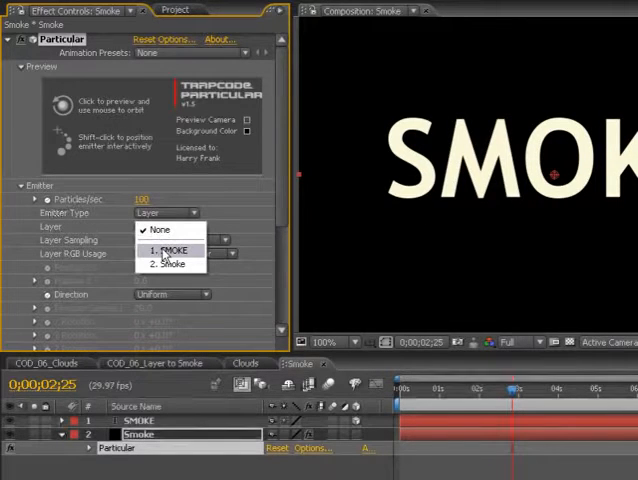
pyautogui.click(172, 250)
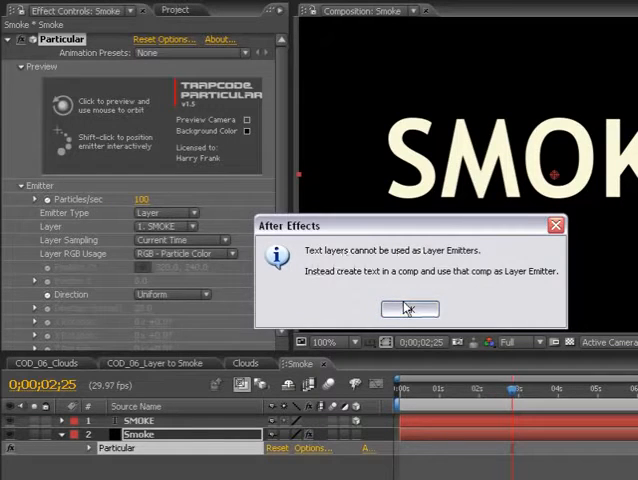
pyautogui.click(410, 308)
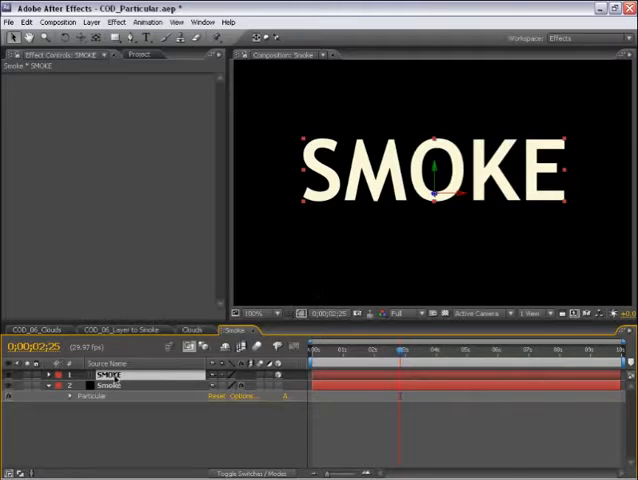
# - Pre-compose the SMOKE text as SMOKE Type and dismiss the 3D-layer warning
pyautogui.click(92, 22)
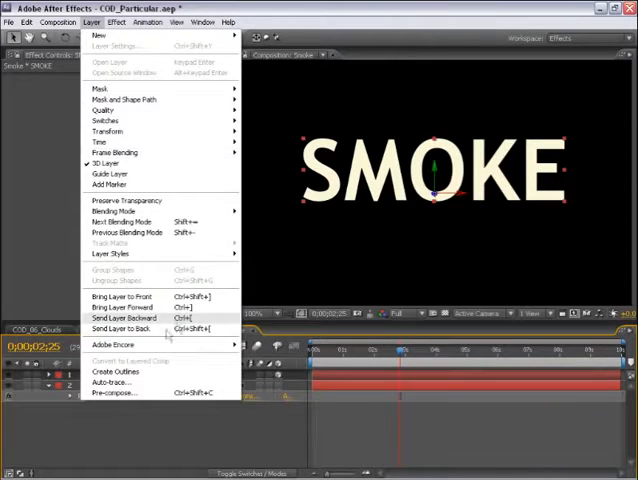
pyautogui.click(112, 400)
pyautogui.write('SMOKE Typ')
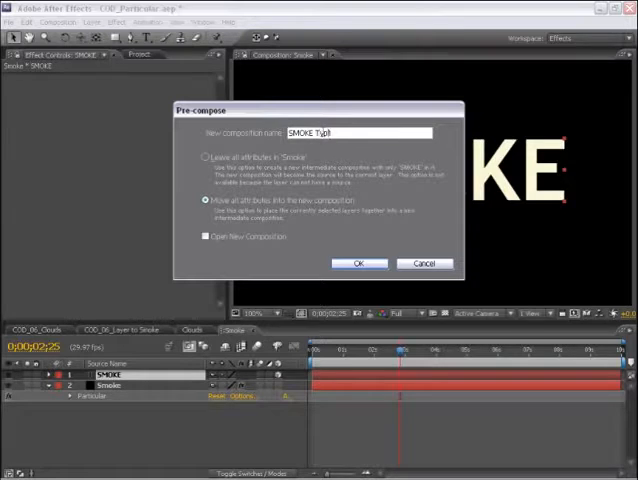
pyautogui.click(356, 264)
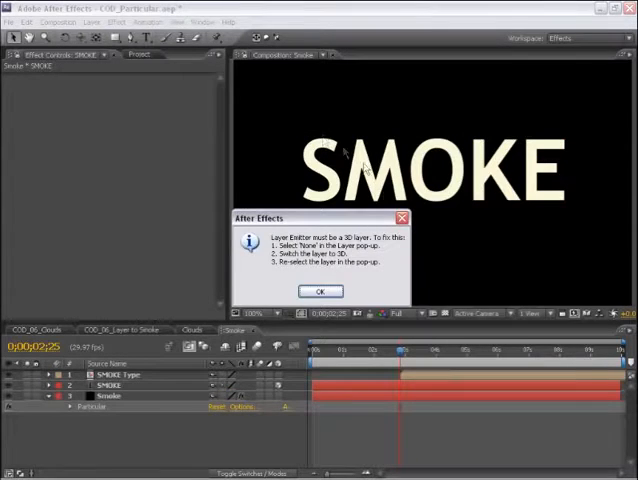
pyautogui.click(320, 292)
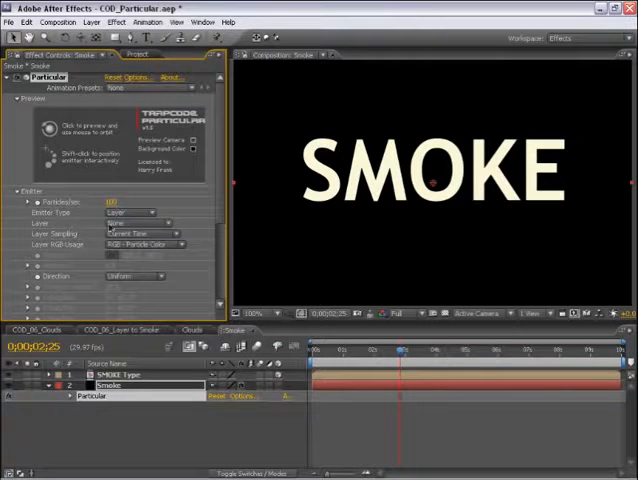
# - Set Emitter Type to Layer using the SMOKE Type pre-comp as the emitter
pyautogui.click(130, 212)
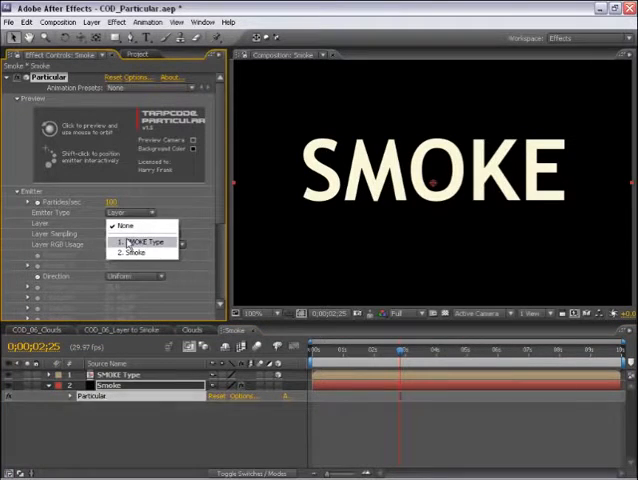
pyautogui.click(142, 240)
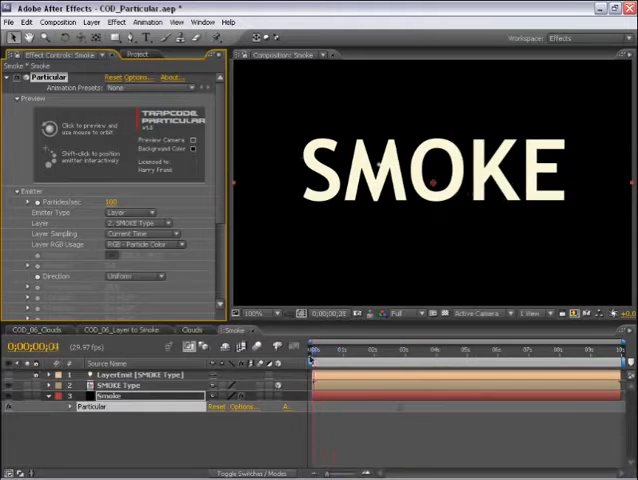
pyautogui.click(376, 356)
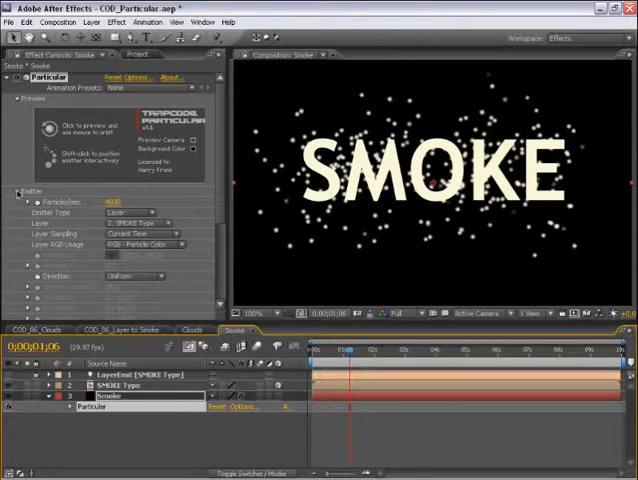
# - Keyframe Emitter Particles/sec and change its value at a later time
pyautogui.click(16, 190)
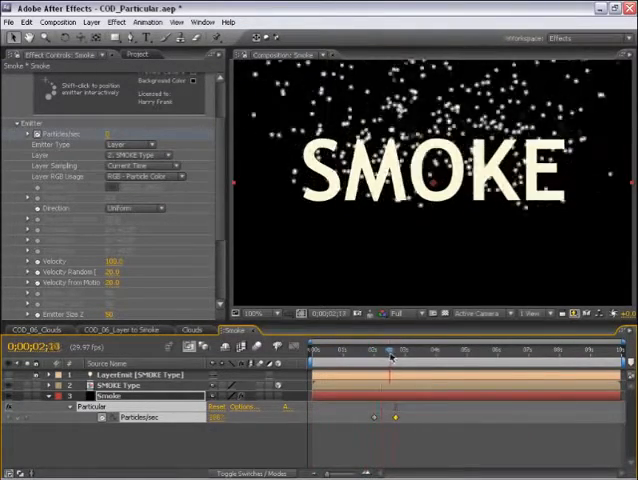
pyautogui.moveTo(388, 352); pyautogui.dragTo(456, 352)
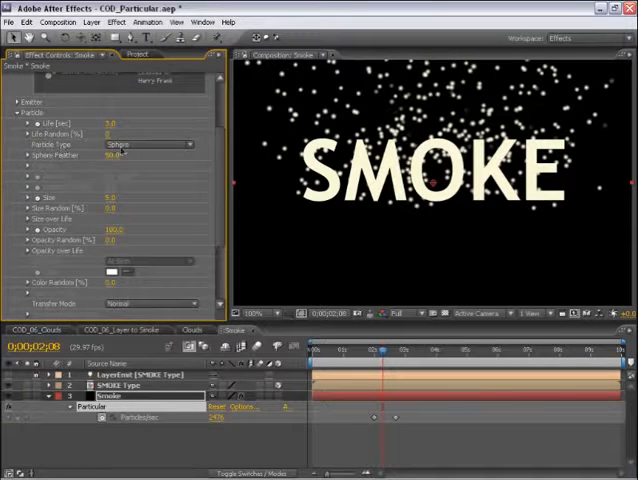
# - Set Particle Type to Cloudlet for large soft fading puffs
pyautogui.click(150, 148)
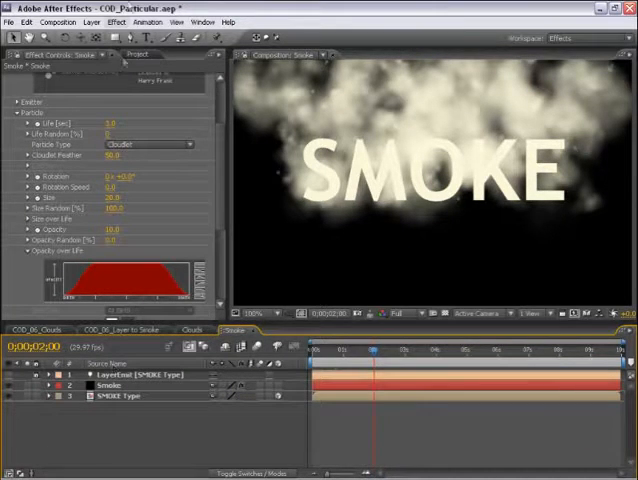
# - Create a new solid named Fractal Noise in the Smoke composition
pyautogui.click(94, 24)
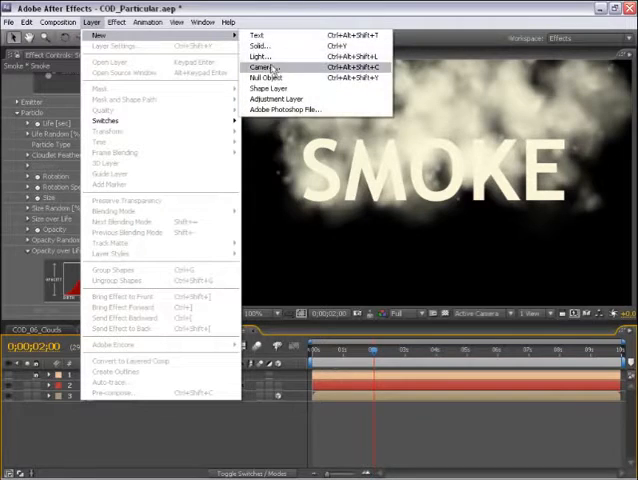
pyautogui.click(258, 48)
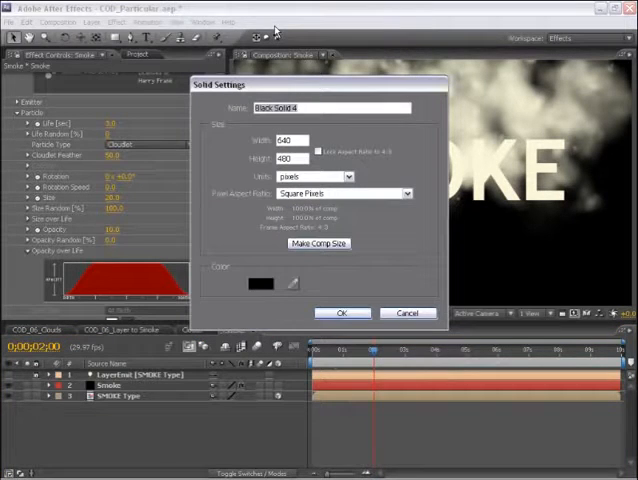
pyautogui.write('Fractal Noise')
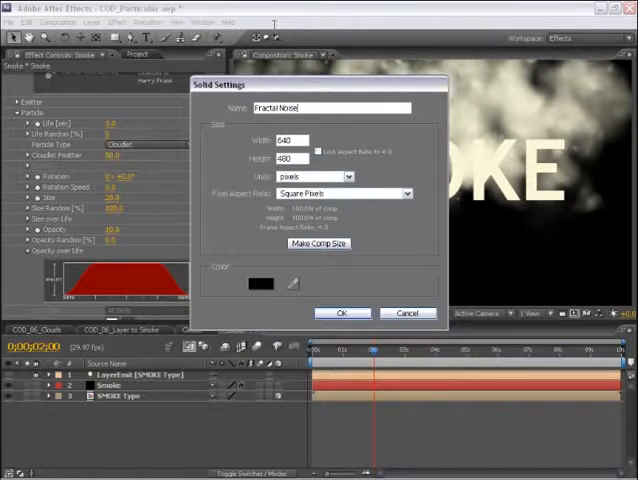
pyautogui.click(342, 312)
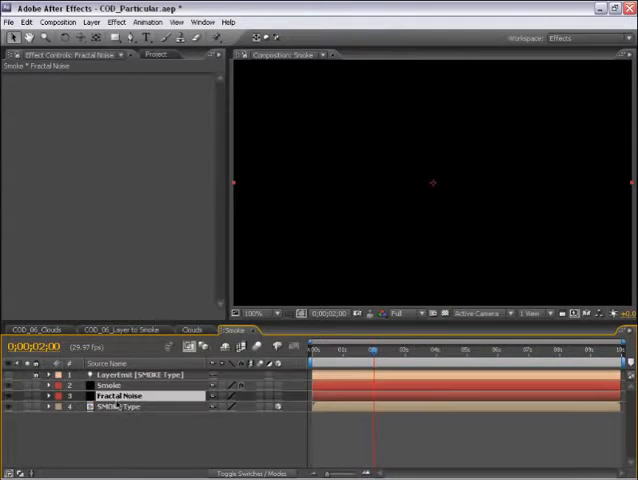
pyautogui.click(116, 22)
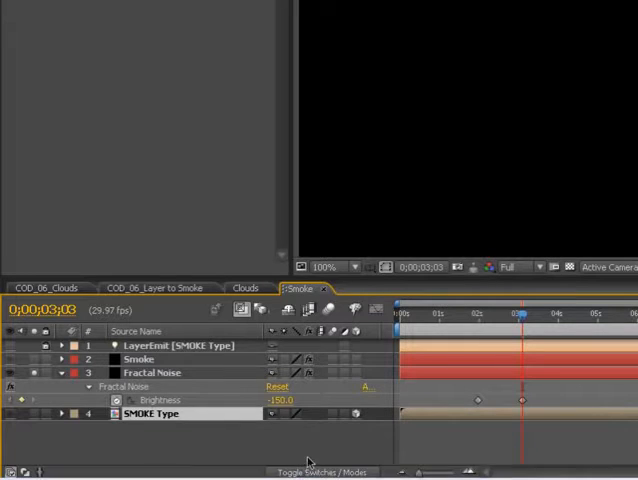
# - Set SMOKE Type's TrkMat to Luma Matte "Fractal Noise" and scrub to preview the dissolve
pyautogui.click(324, 468)
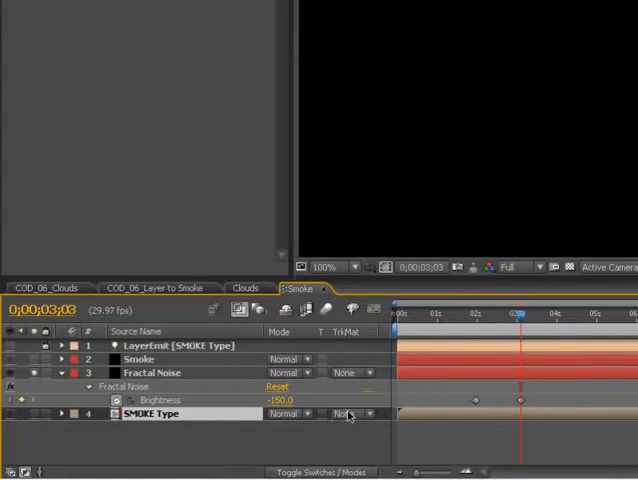
pyautogui.click(360, 412)
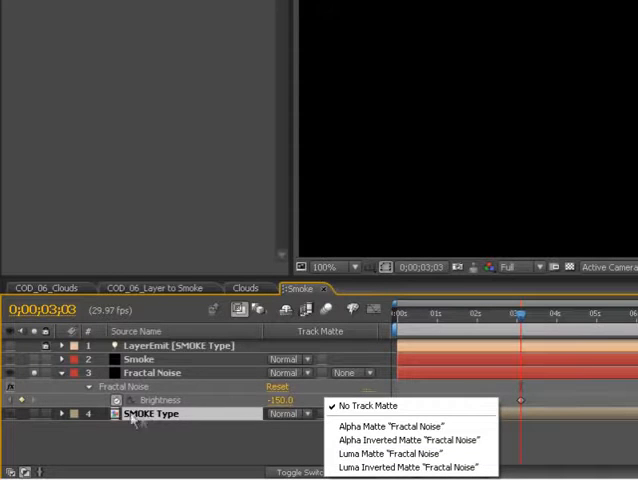
pyautogui.click(378, 452)
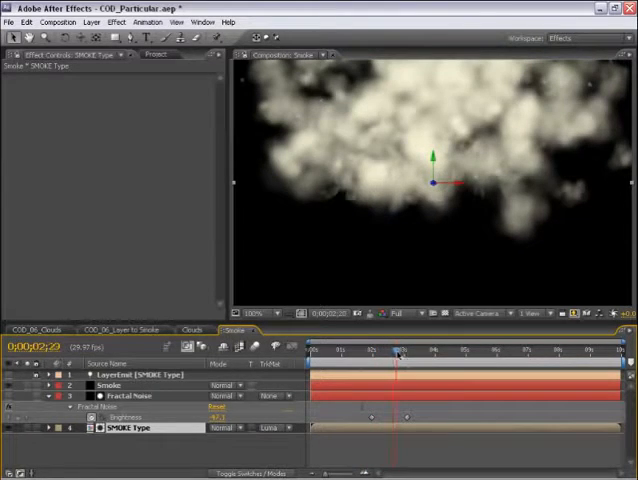
pyautogui.moveTo(398, 356); pyautogui.dragTo(416, 356)
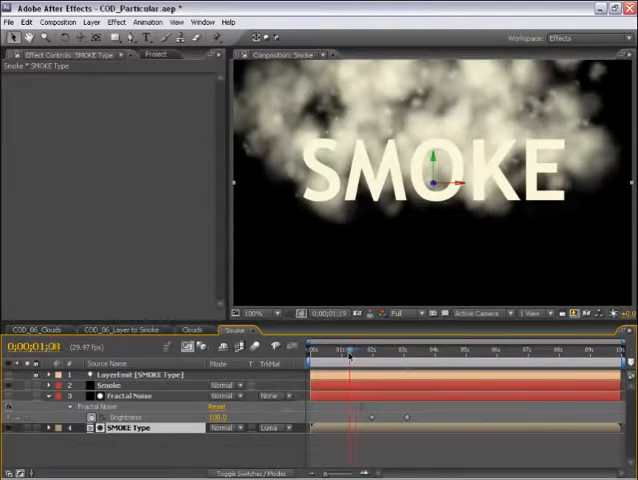
pyautogui.moveTo(350, 348); pyautogui.dragTo(340, 348)
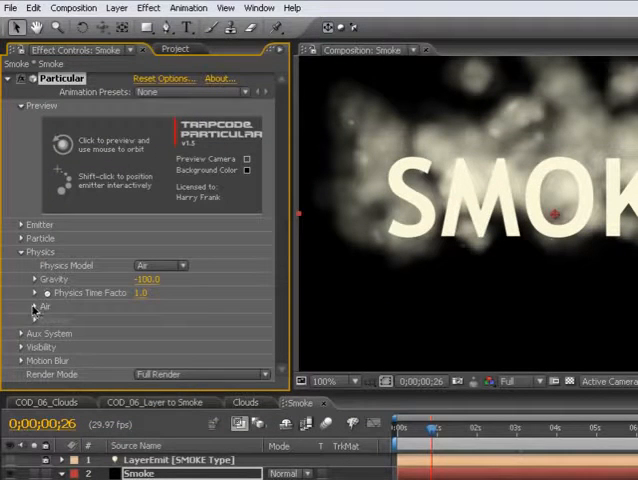
# - Expand Particular's Air physics and adjust Wind X for rightward drift
pyautogui.click(26, 304)
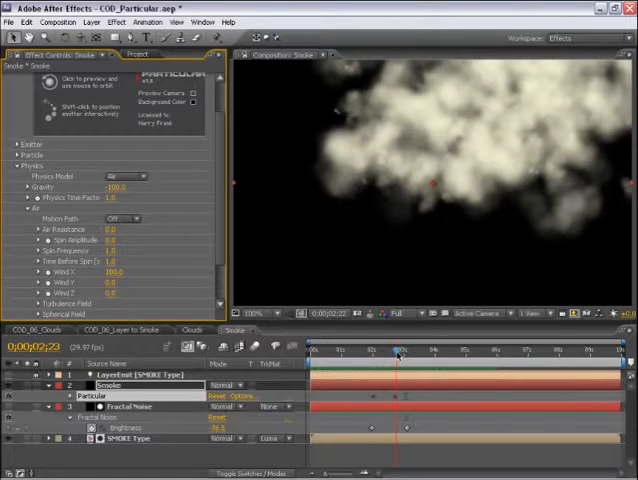
pyautogui.click(394, 348)
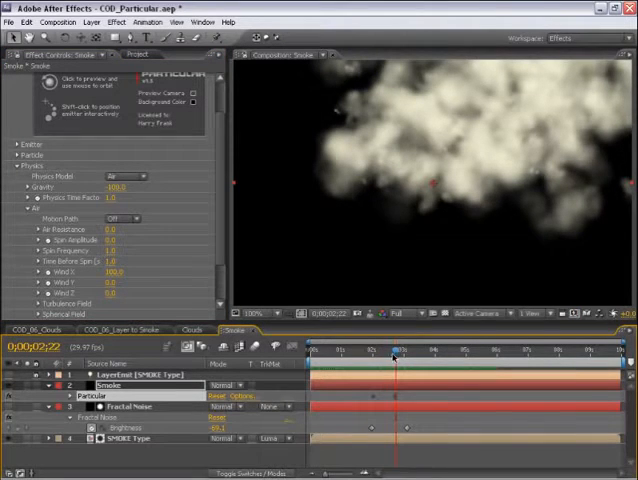